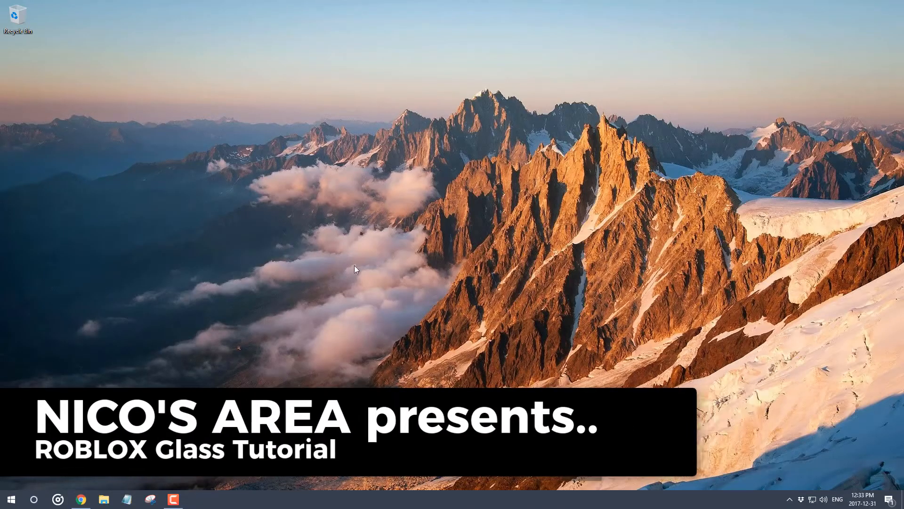
mouse_move(385, 323)
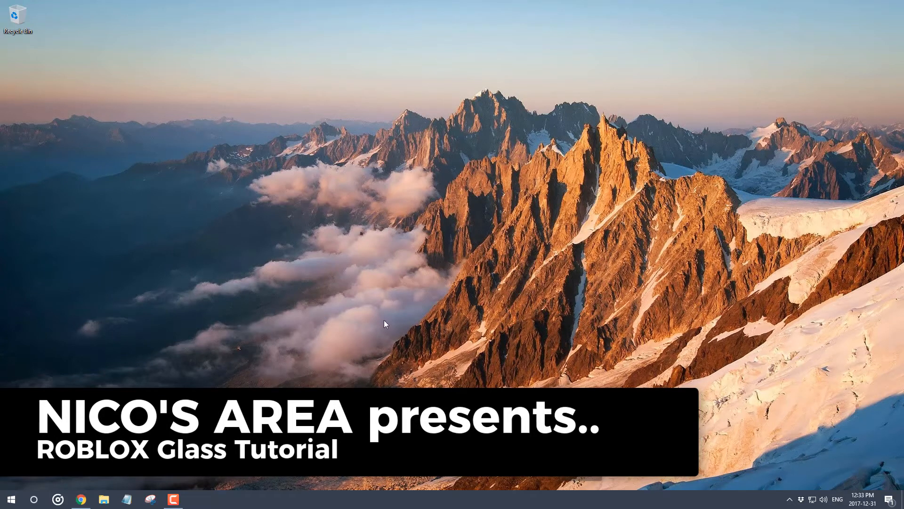
mouse_move(441, 300)
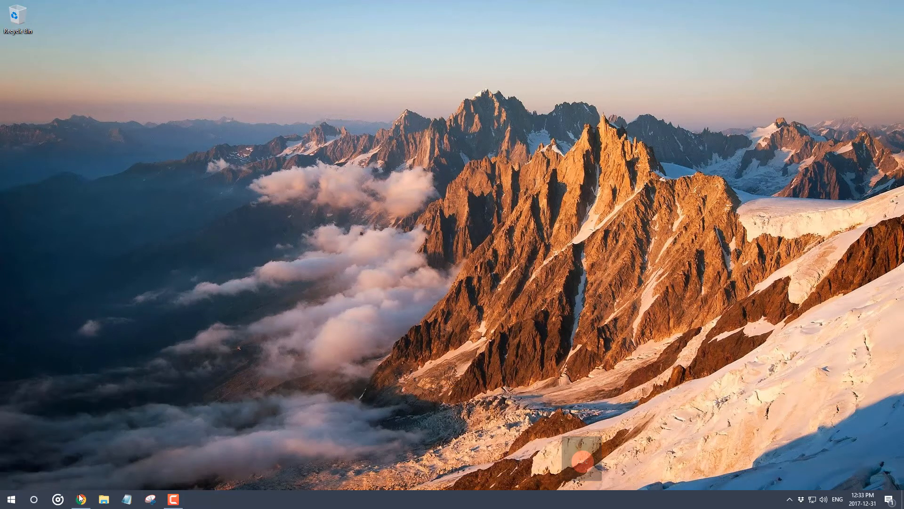
- Bring up the Glass material forum post and reveal its Tint and Fresnel Reflections example images
left_click(81, 499)
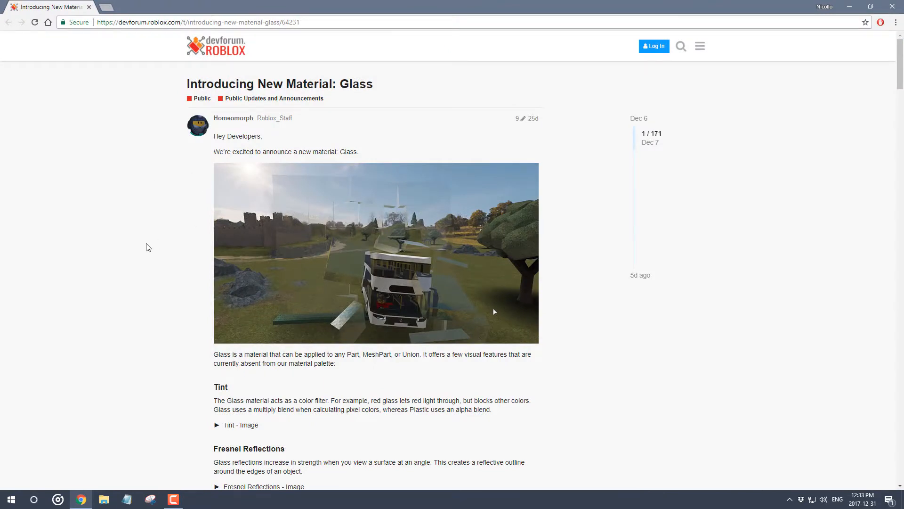
mouse_move(198, 254)
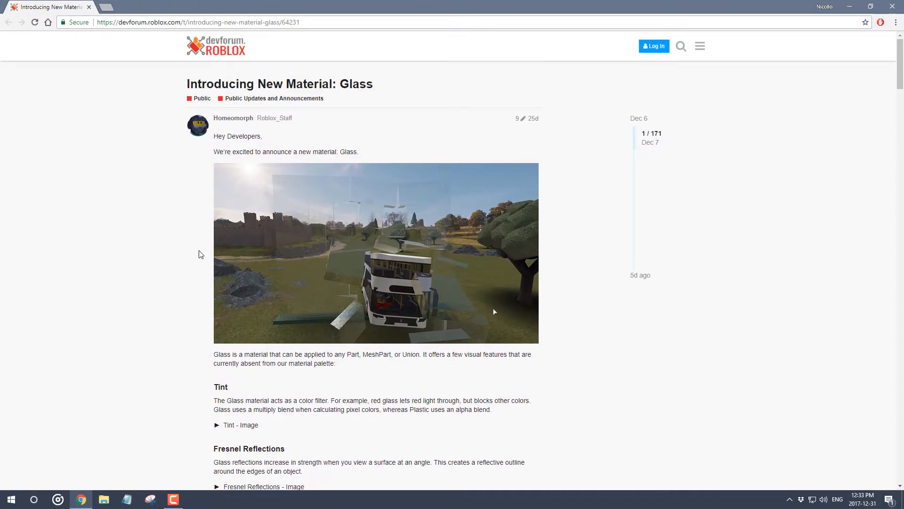
mouse_move(122, 266)
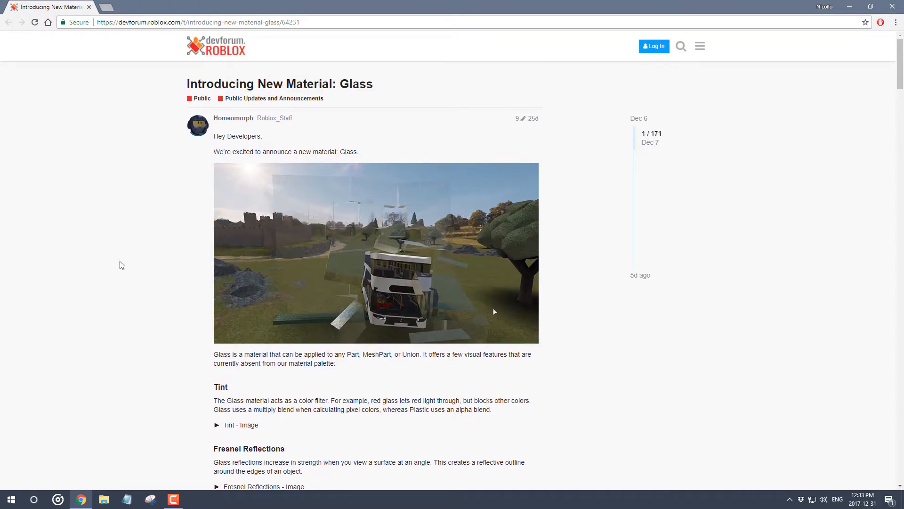
left_click(240, 425)
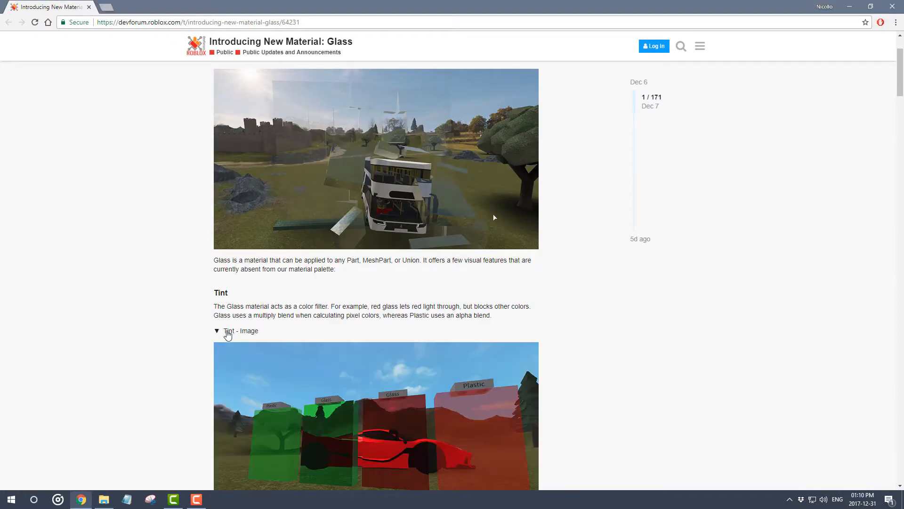
scroll("down", 3)
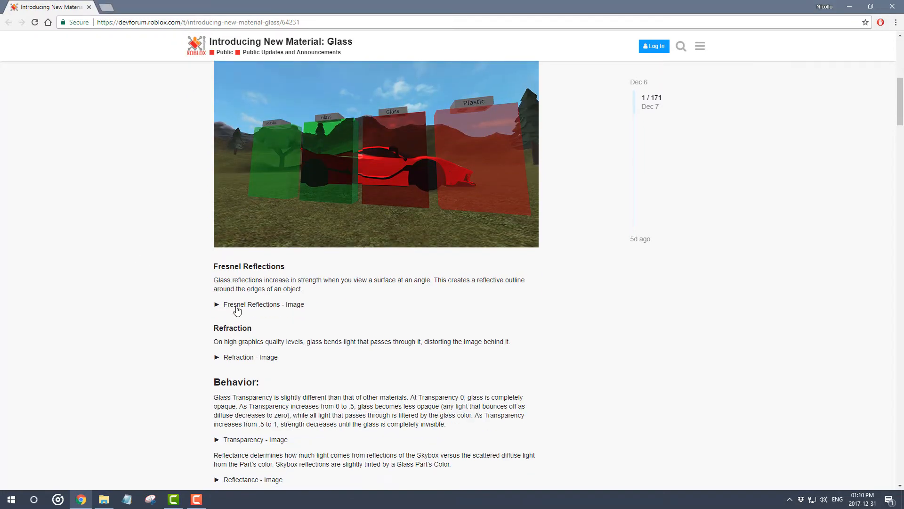
left_click(237, 304)
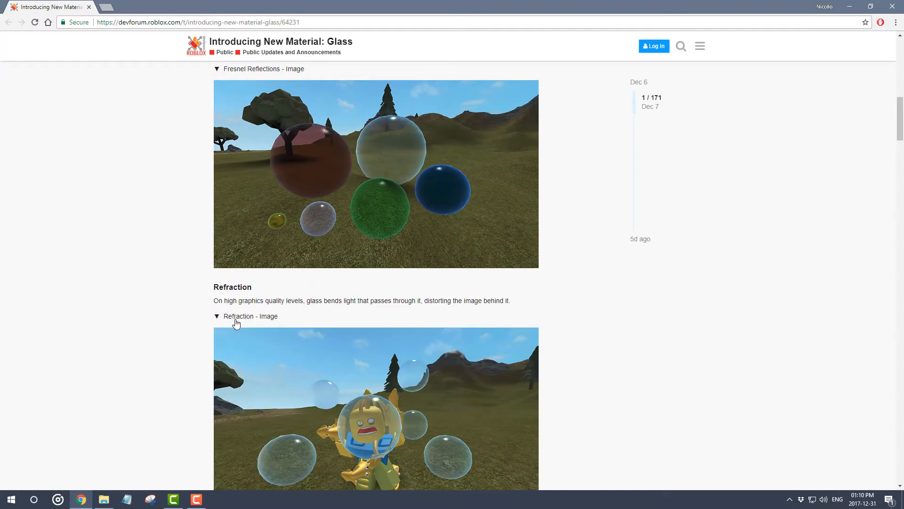
- Scroll through the rest of the Glass announcement post to its end
scroll("down", 3)
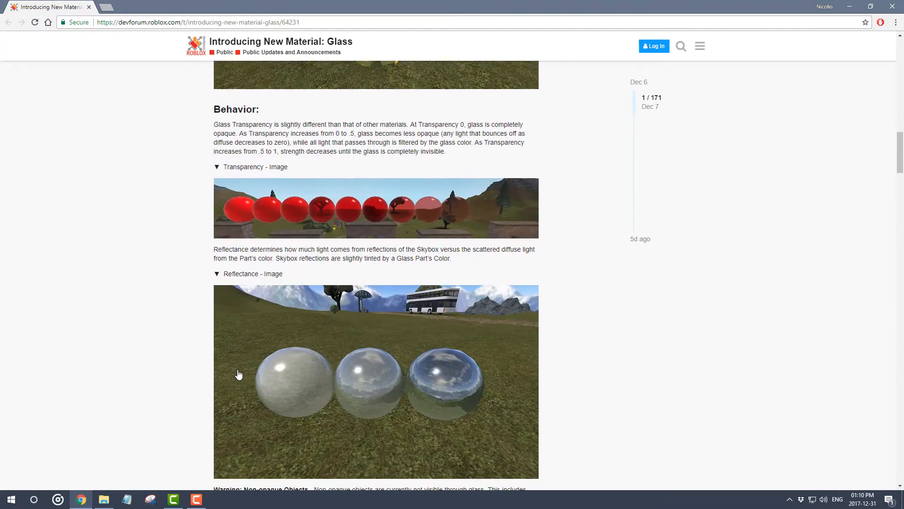
scroll("down", 3)
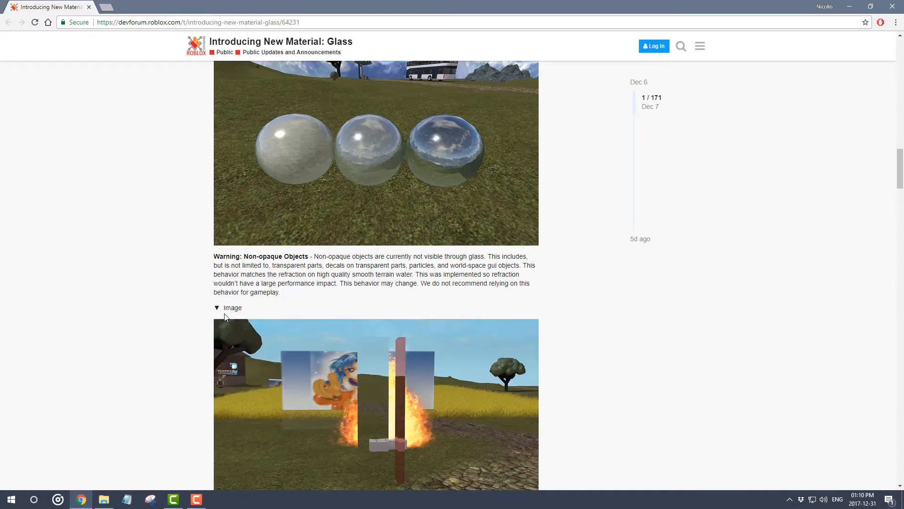
scroll("down", 3)
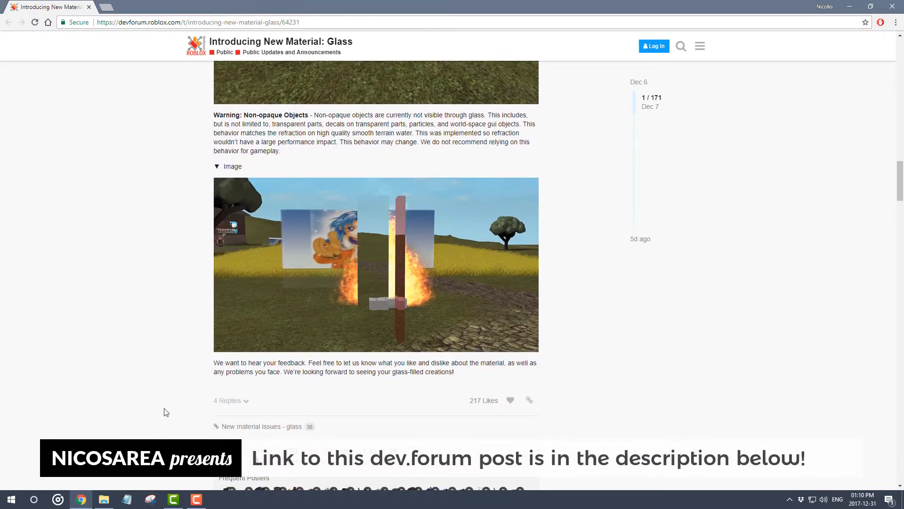
scroll("up", 3)
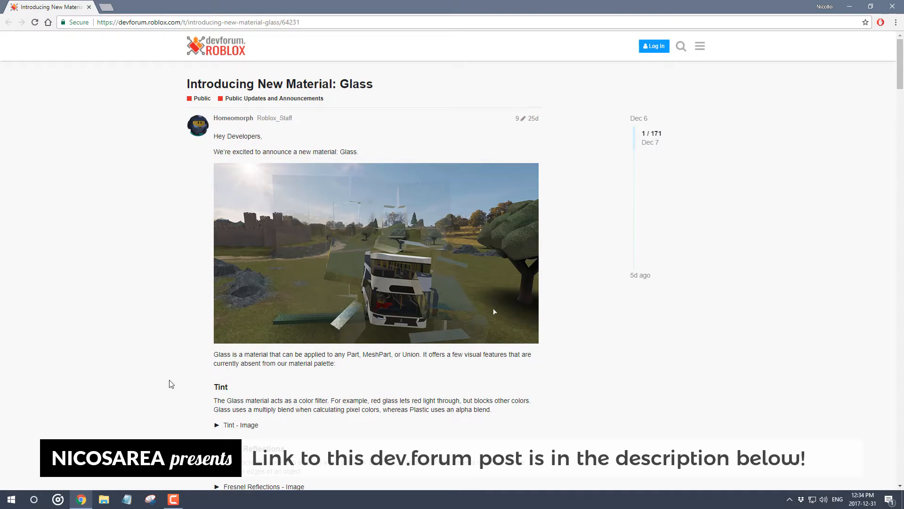
mouse_move(196, 313)
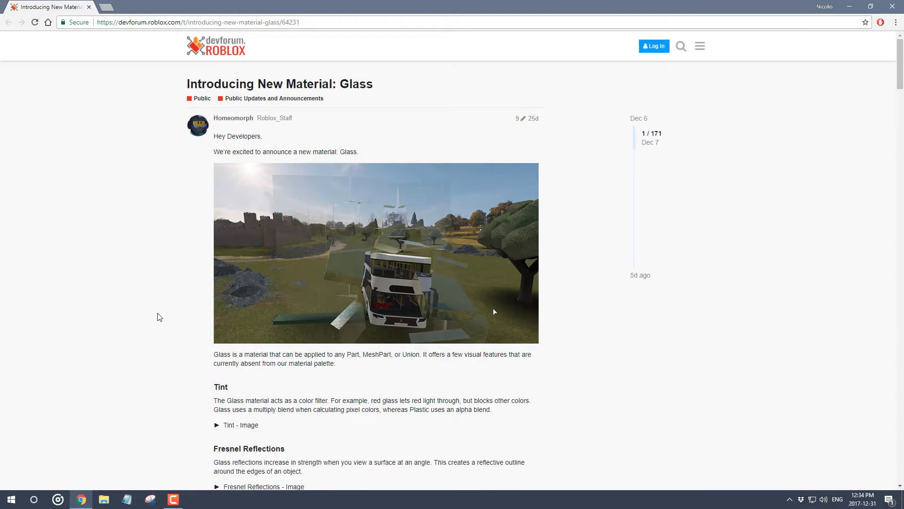
scroll("down", 3)
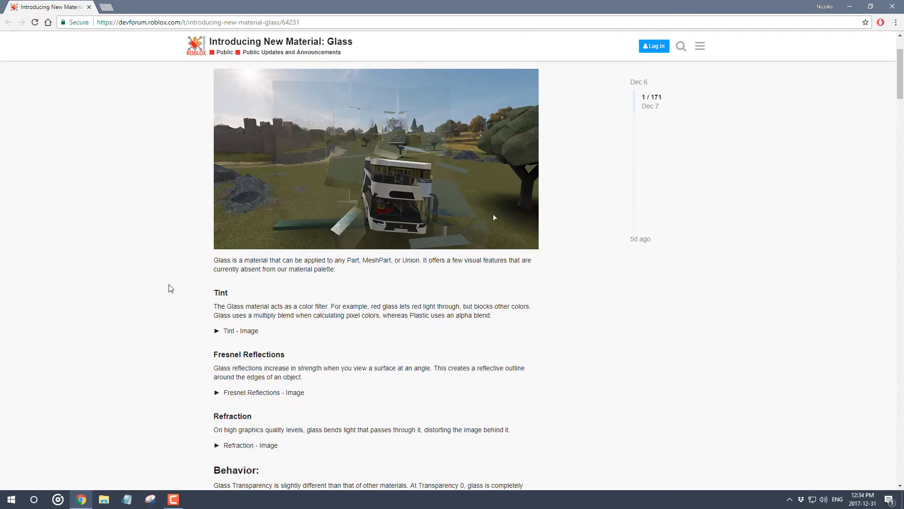
scroll("up", 3)
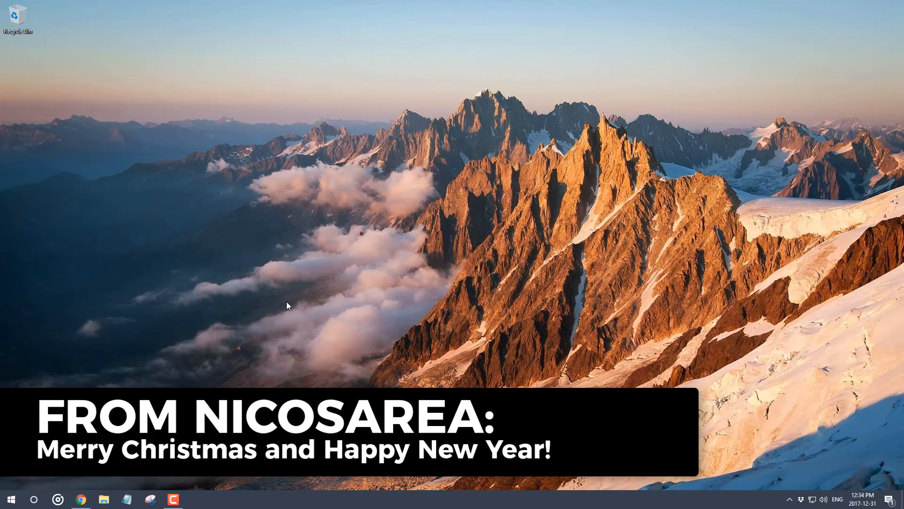
mouse_move(322, 310)
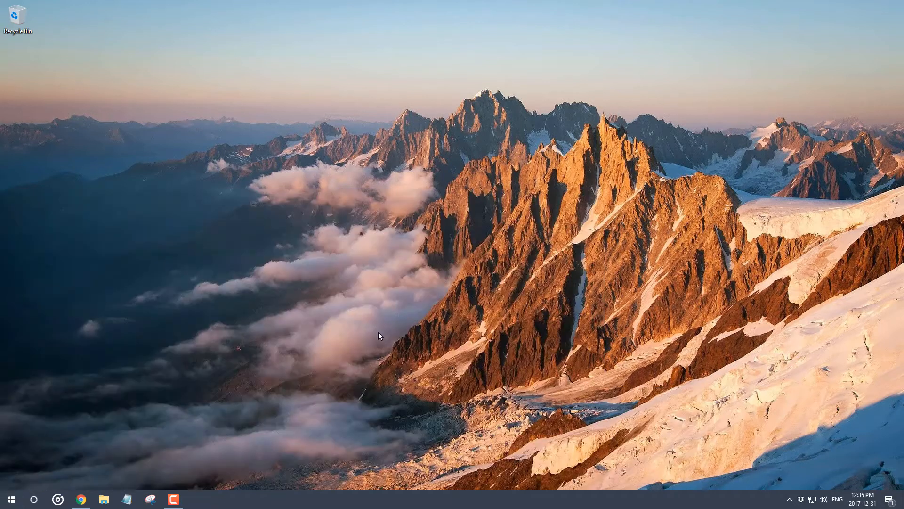
mouse_move(402, 354)
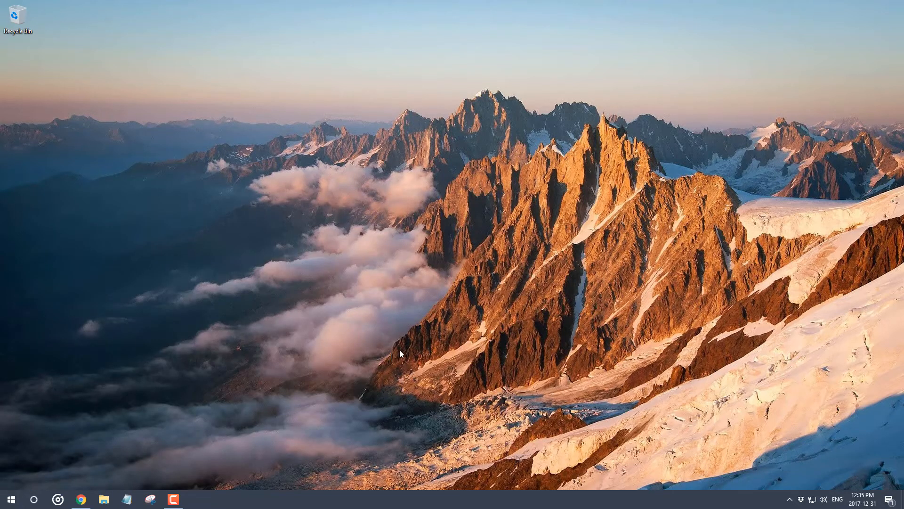
mouse_move(490, 286)
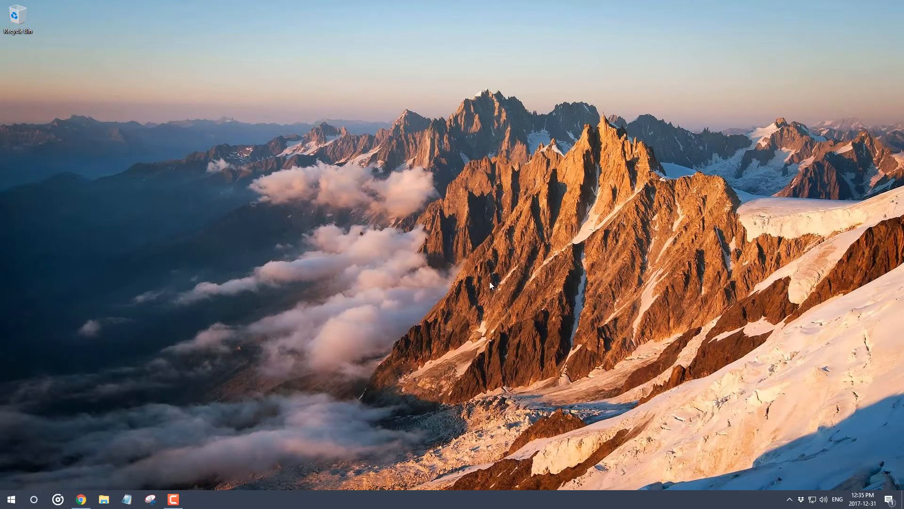
mouse_move(390, 356)
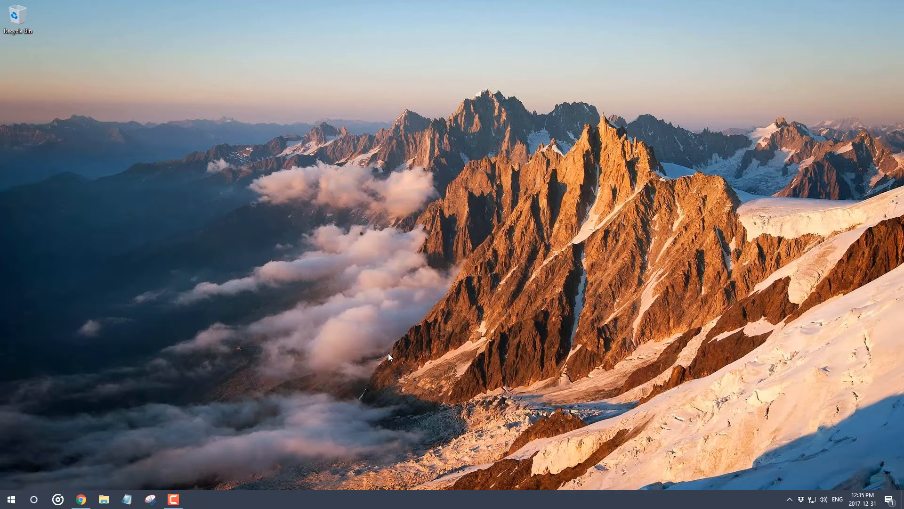
mouse_move(582, 327)
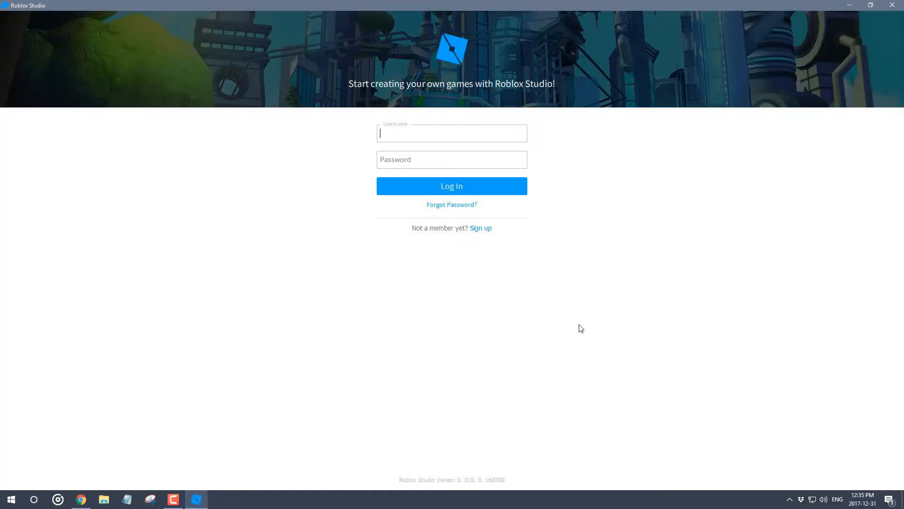
mouse_move(508, 138)
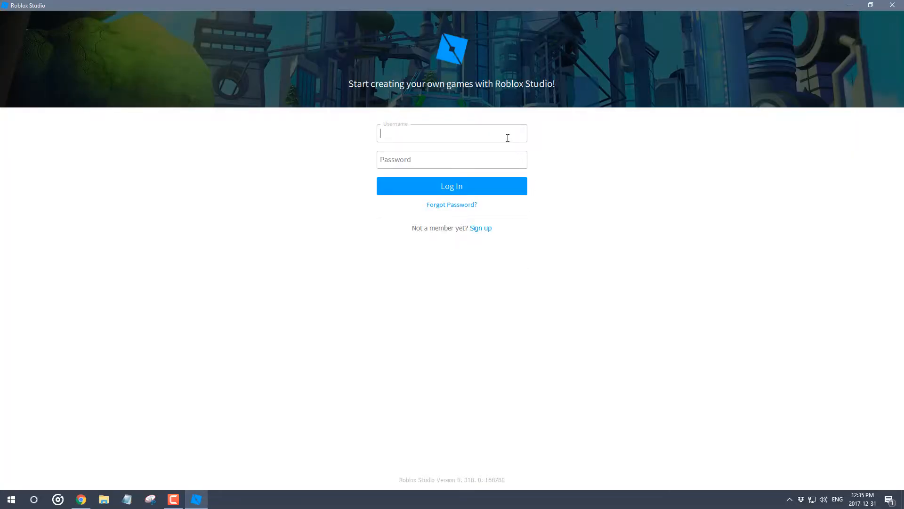
- Sign in to Roblox Studio as user 'Nicosarea'
type("Nicosarea")
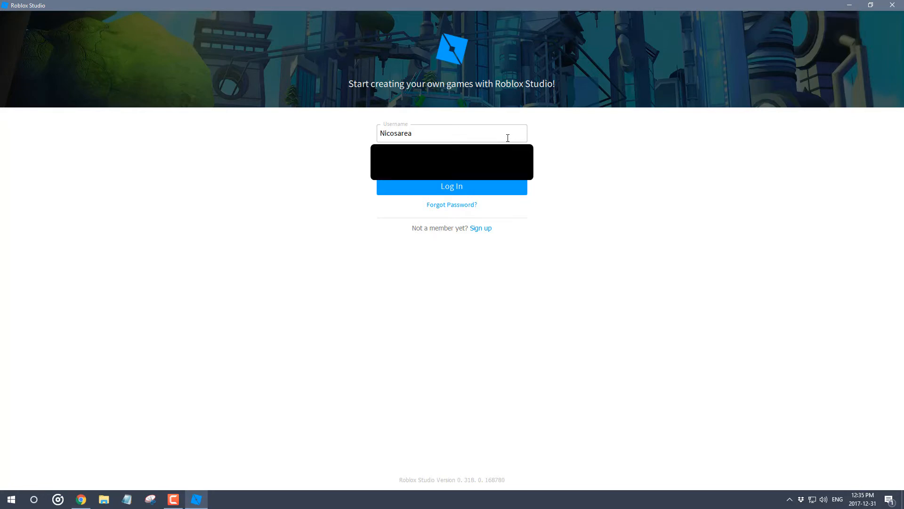
left_click(451, 186)
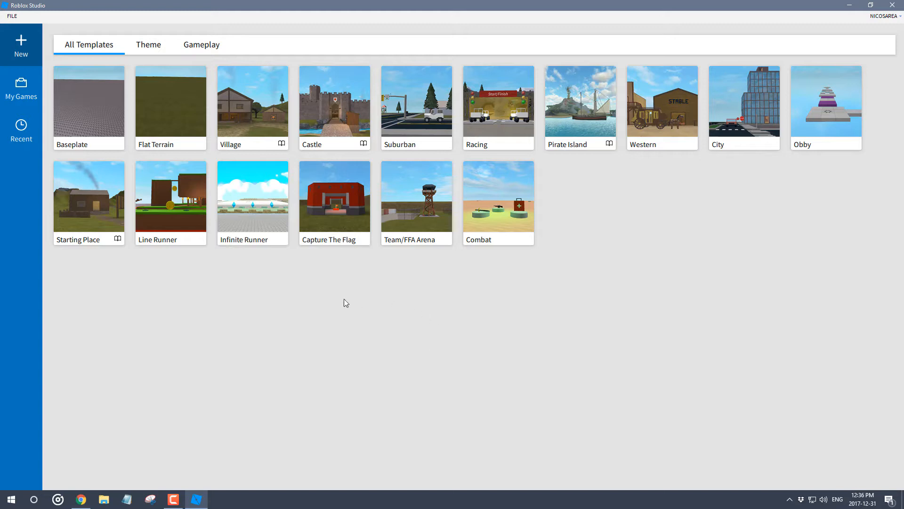
mouse_move(209, 297)
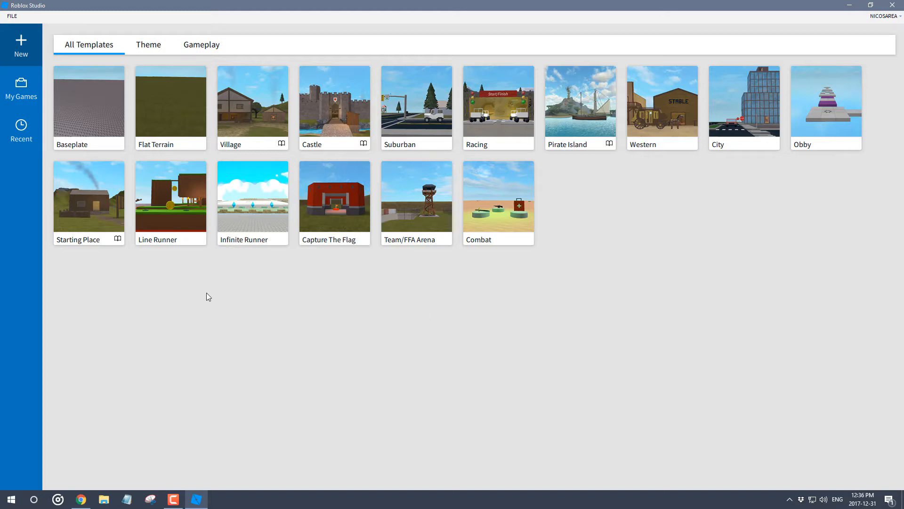
mouse_move(698, 232)
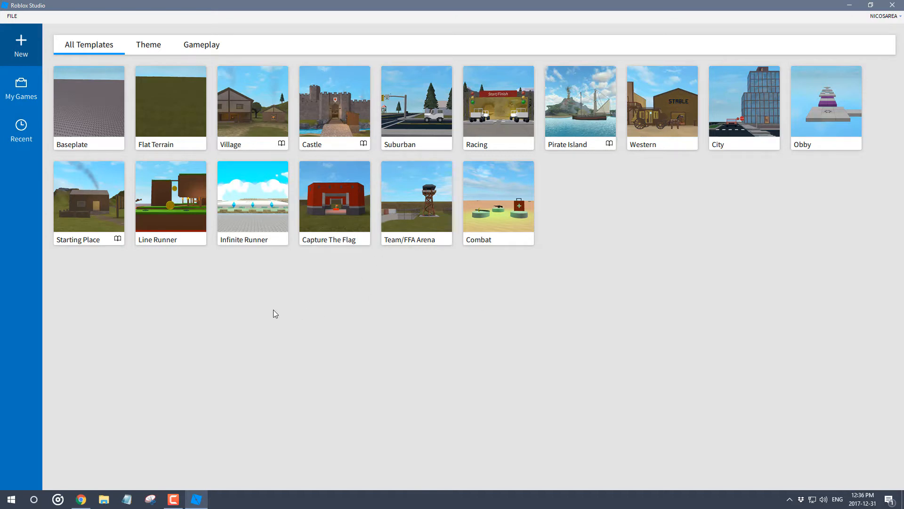
mouse_move(92, 120)
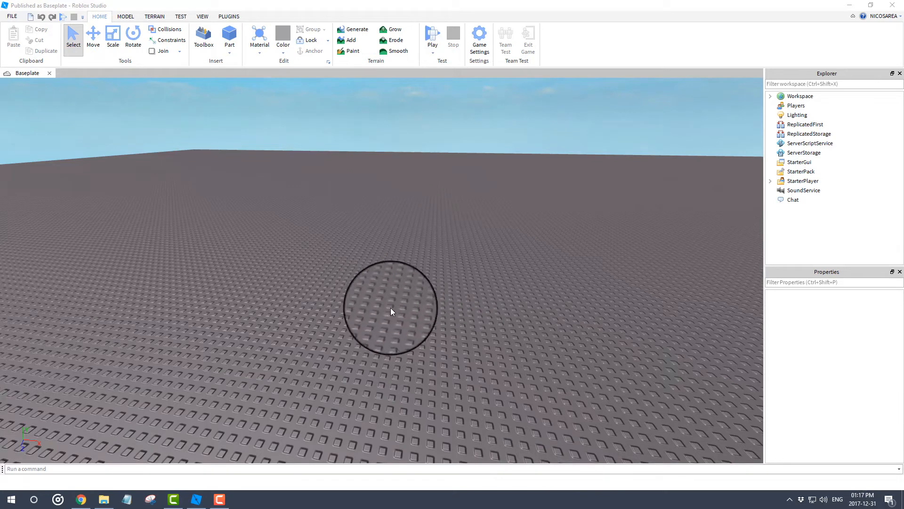
mouse_move(332, 256)
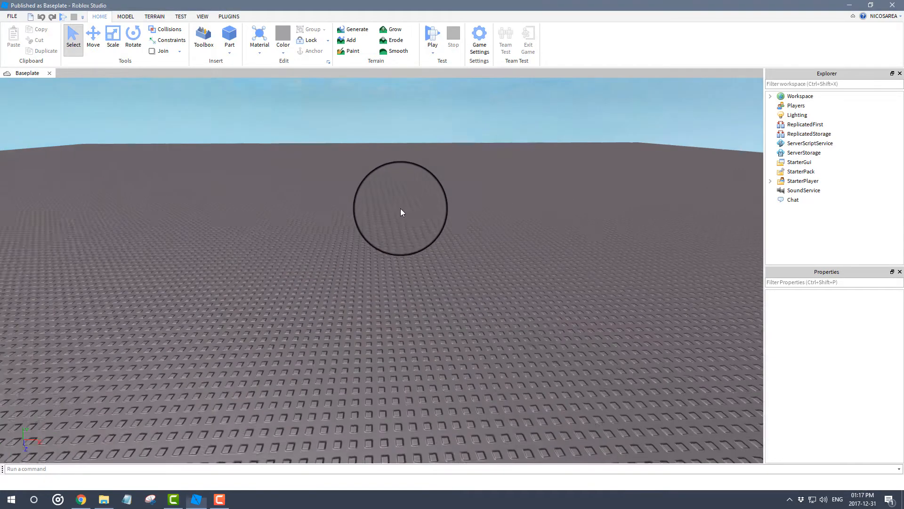
- Show the File menu in the Baseplate place editor
left_click(11, 16)
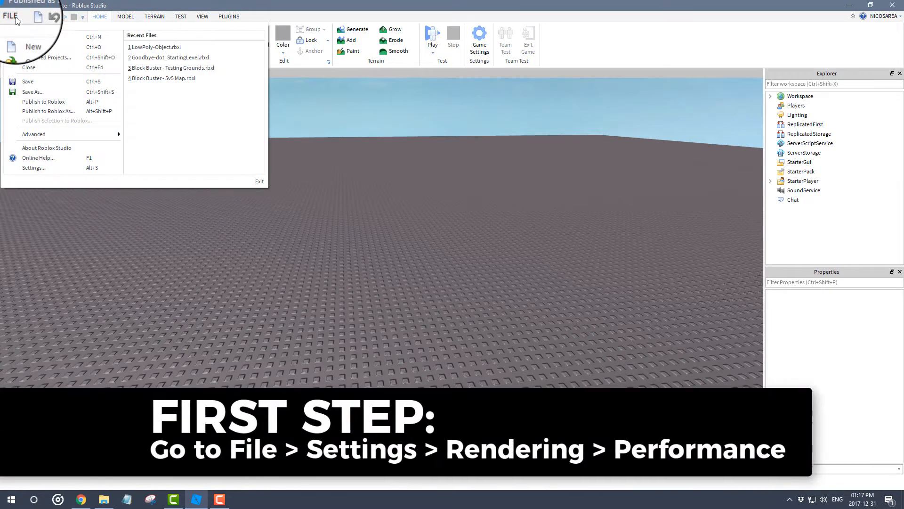
- Set Rendering EditQualityLevel to Level21 in Studio settings, close them and acknowledge the restart notice
left_click(33, 168)
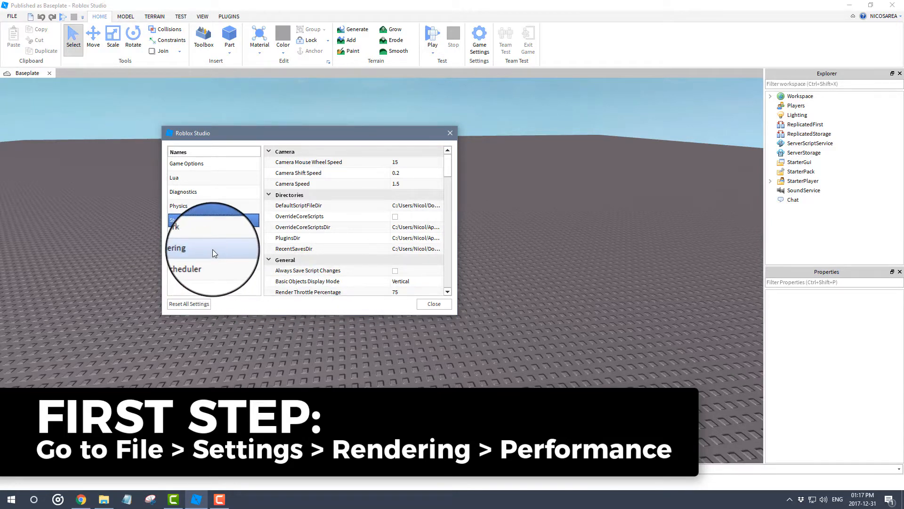
left_click(182, 247)
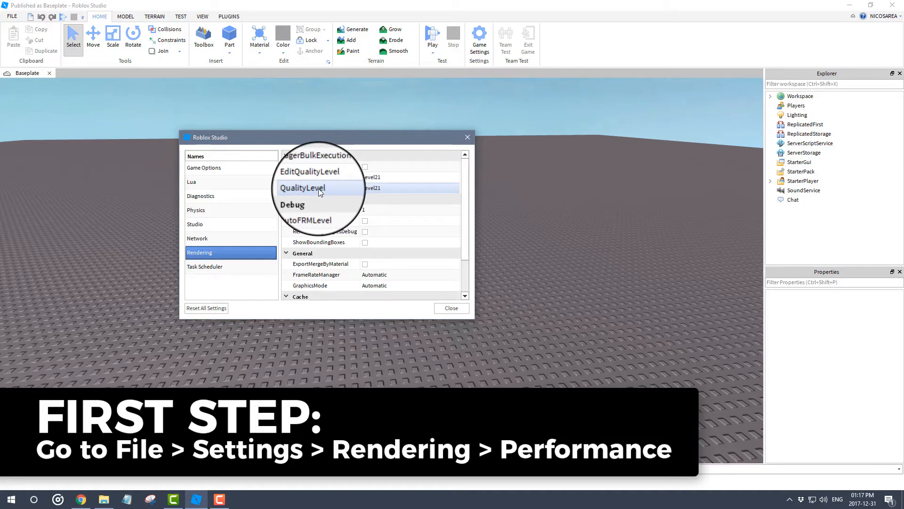
left_click(459, 177)
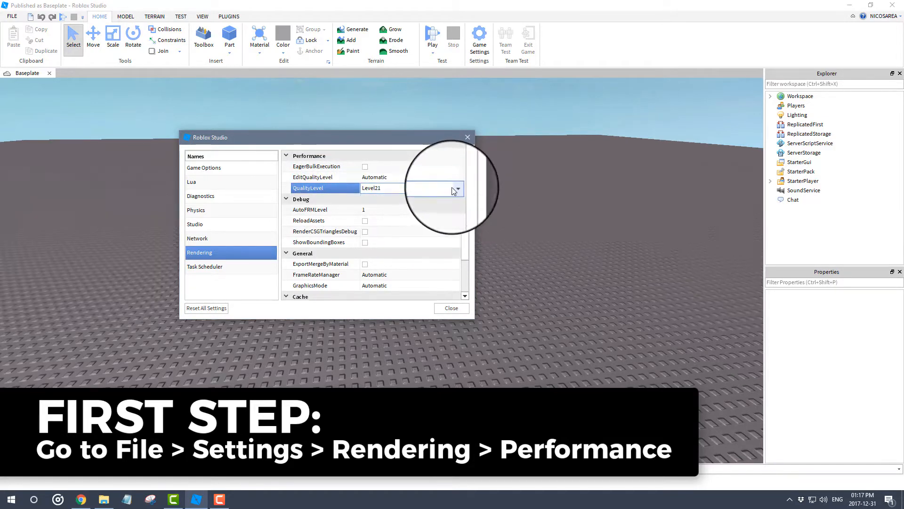
left_click(458, 188)
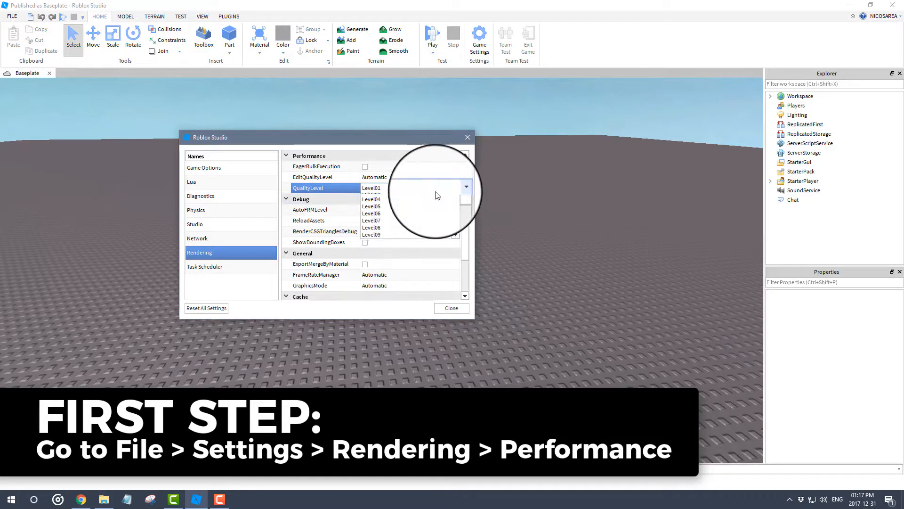
left_click(367, 176)
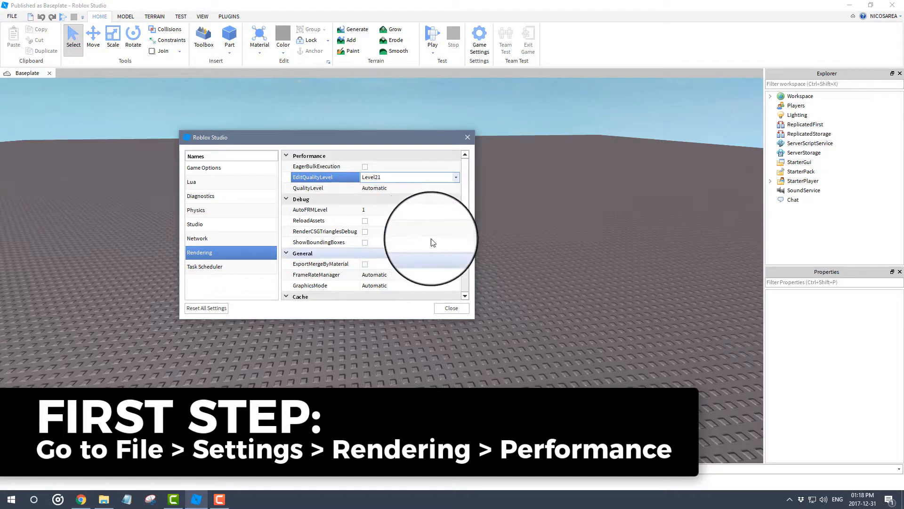
left_click(455, 187)
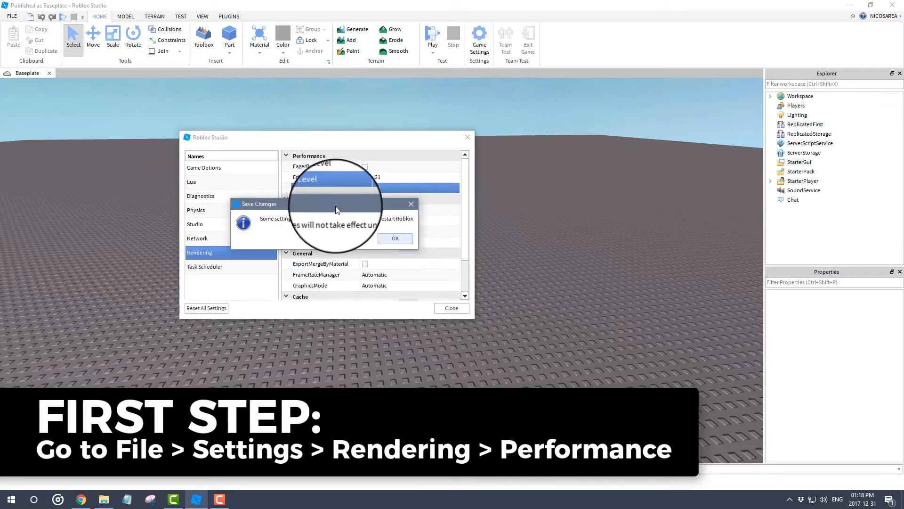
left_click(395, 238)
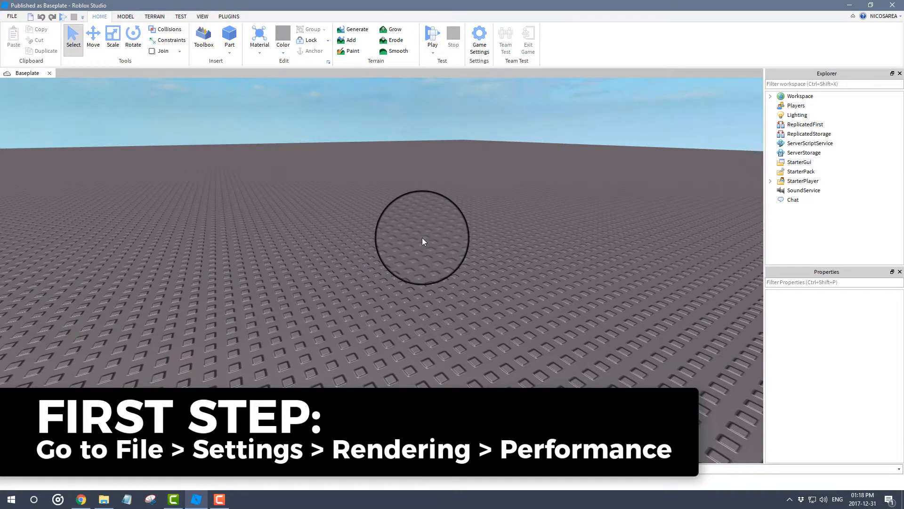
mouse_move(509, 216)
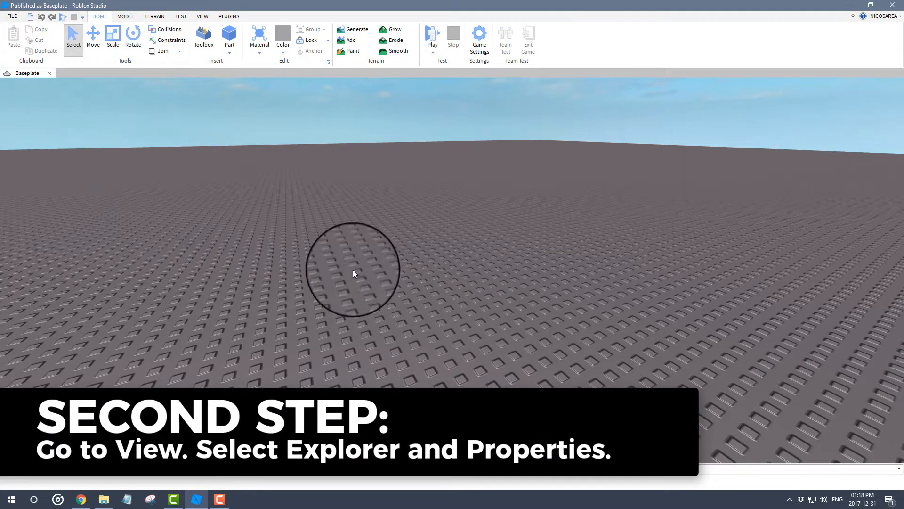
mouse_move(167, 366)
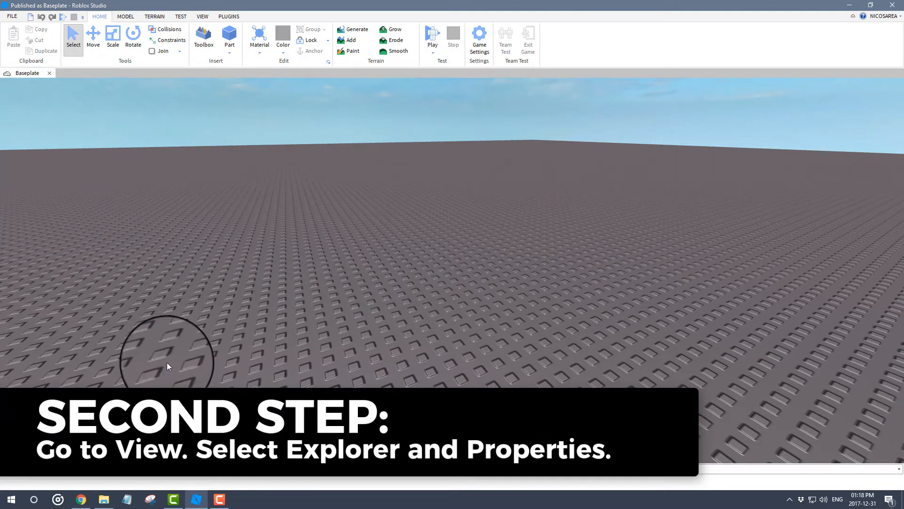
mouse_move(627, 267)
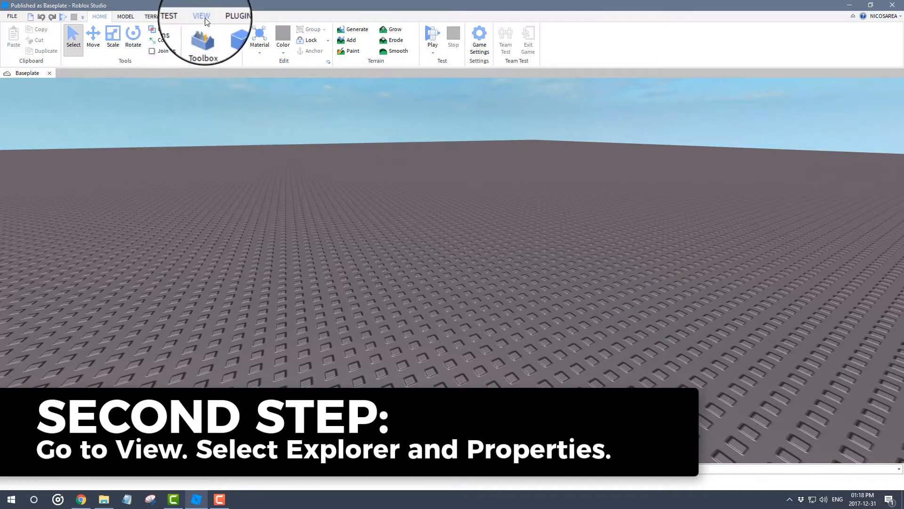
- Enable the Explorer and Properties panels from the View tab, then return to Home
left_click(202, 16)
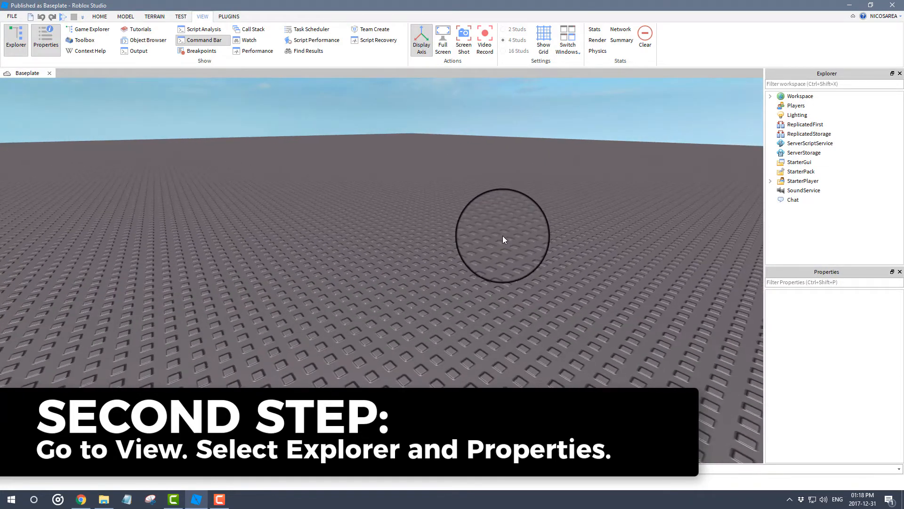
left_click(99, 16)
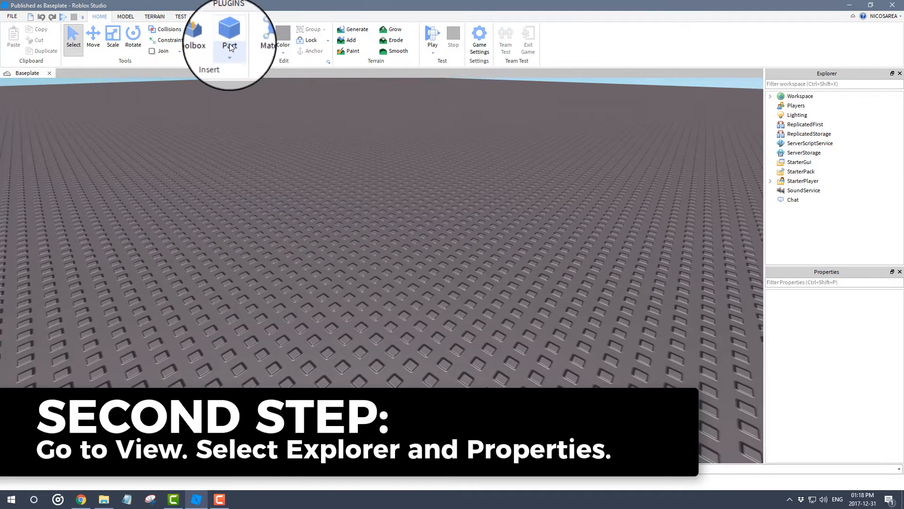
- Insert a block part and scale it into a tall, wide wall
left_click(229, 40)
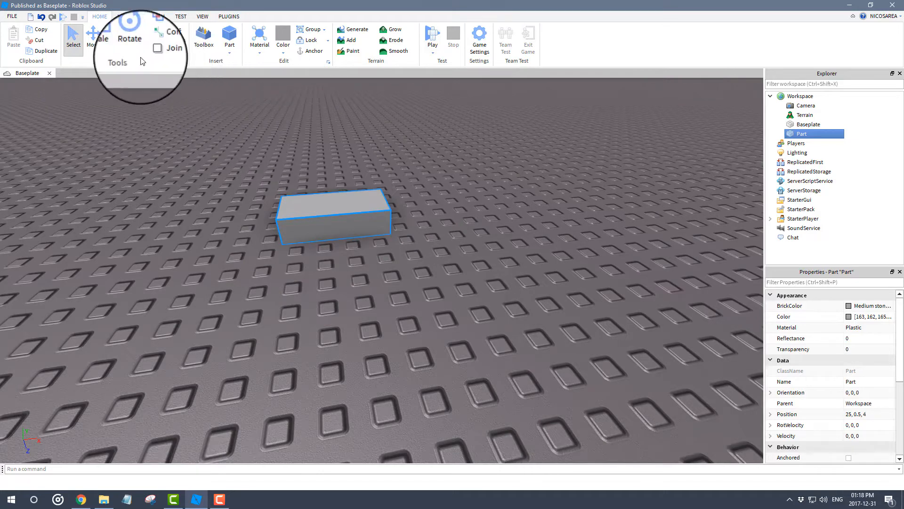
left_click(112, 40)
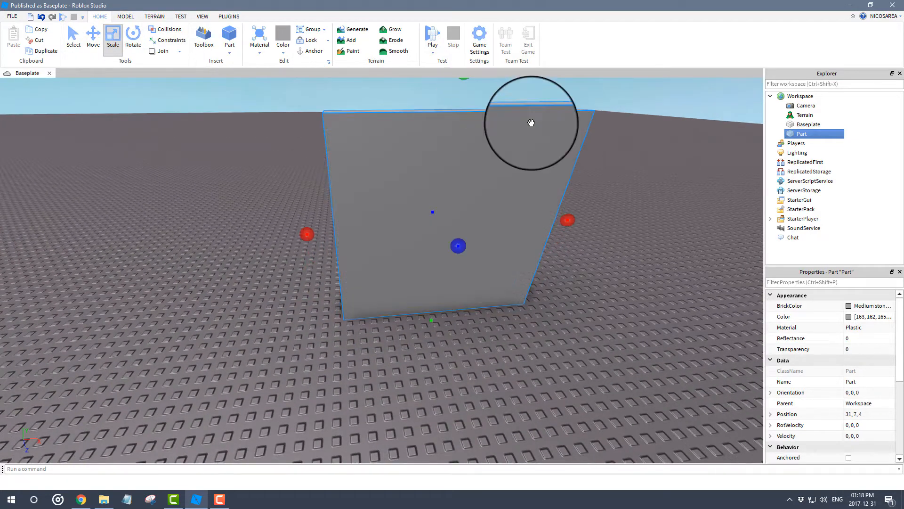
left_click(559, 245)
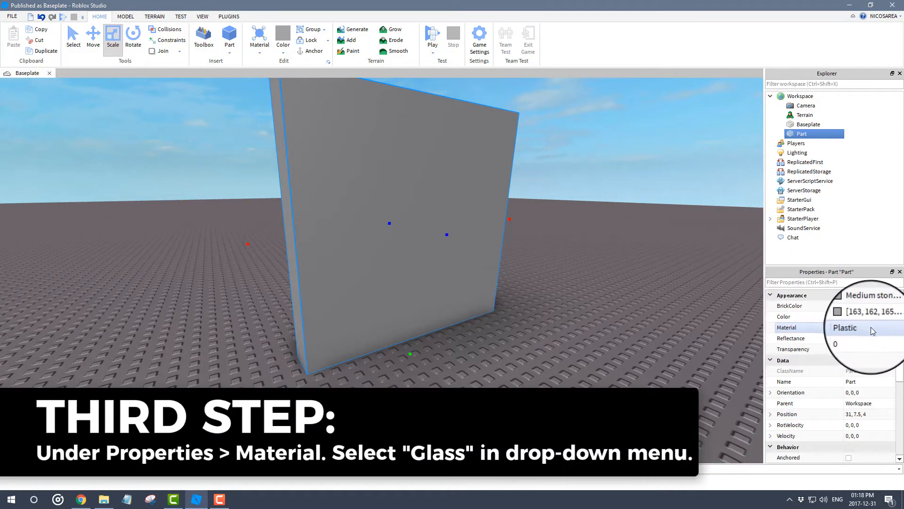
- Set the wall part's Material to Glass and deselect it
left_click(847, 326)
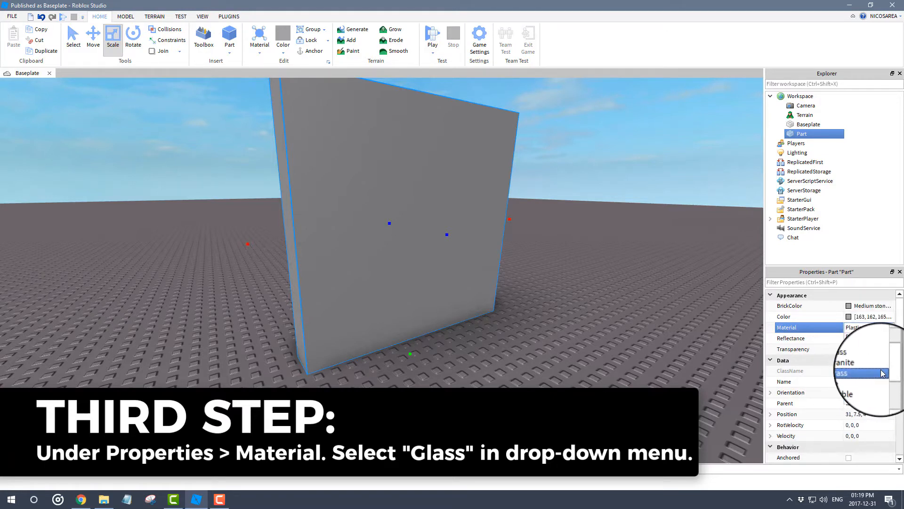
left_click(859, 373)
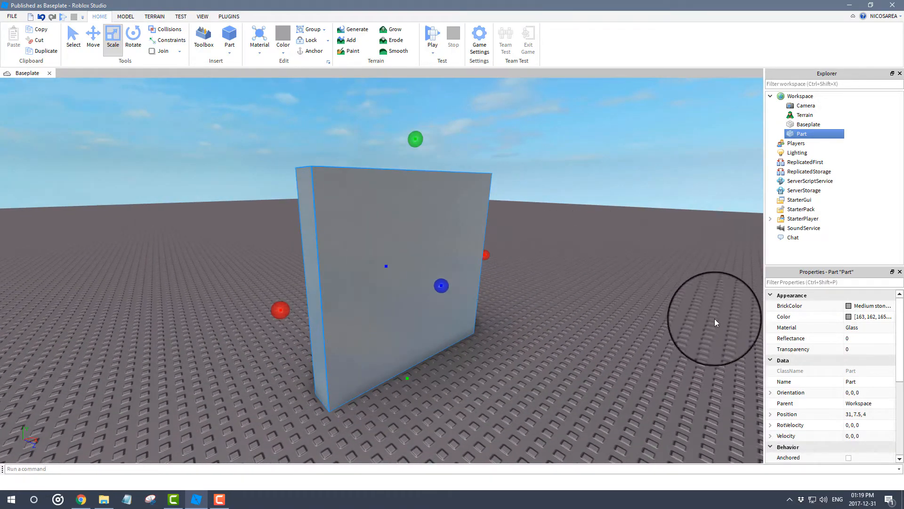
left_click(845, 349)
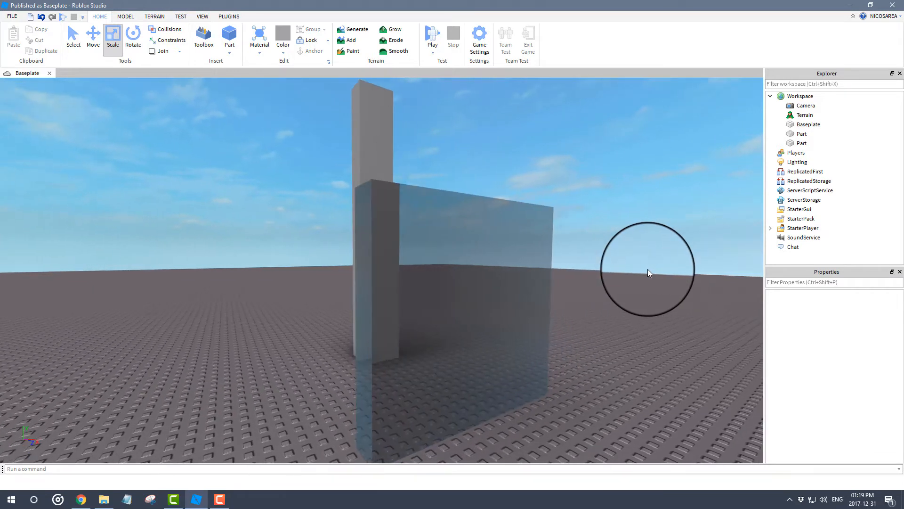
- Place a tall pillar part behind the glass wall and bring up the File menu
left_click(398, 185)
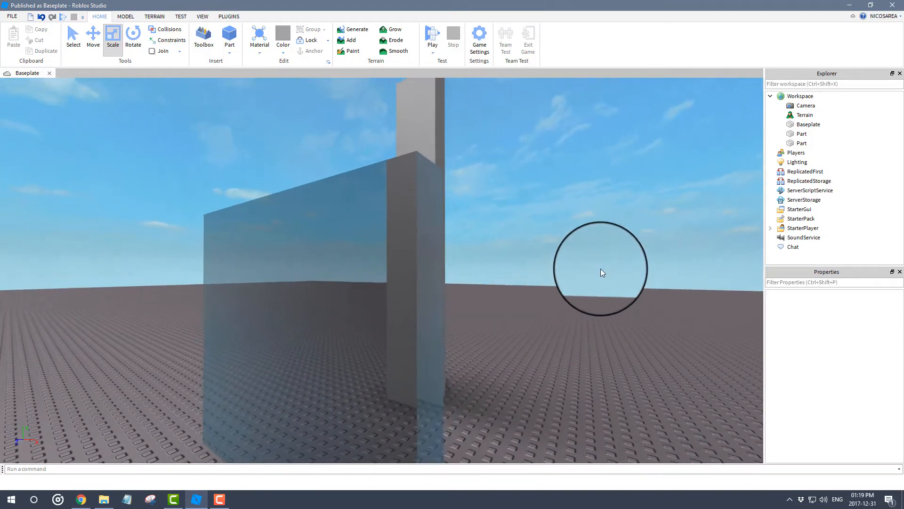
mouse_move(554, 272)
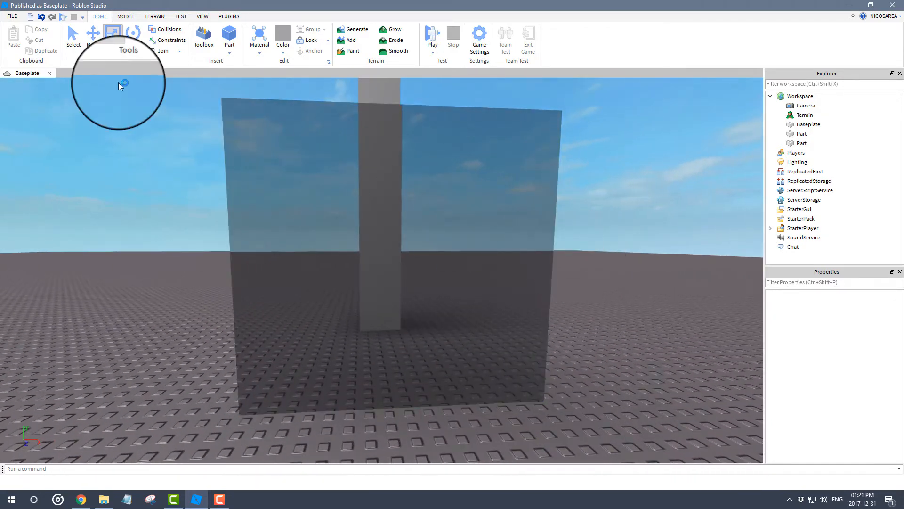
left_click(11, 16)
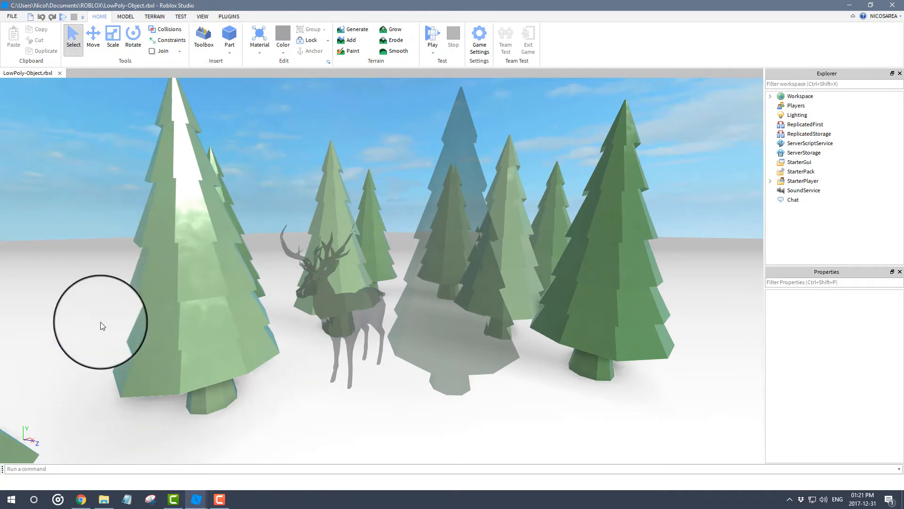
- Select the deer MeshPart in LowPoly-Object.rbxl and make it solid white with Transparency 0
left_click(374, 326)
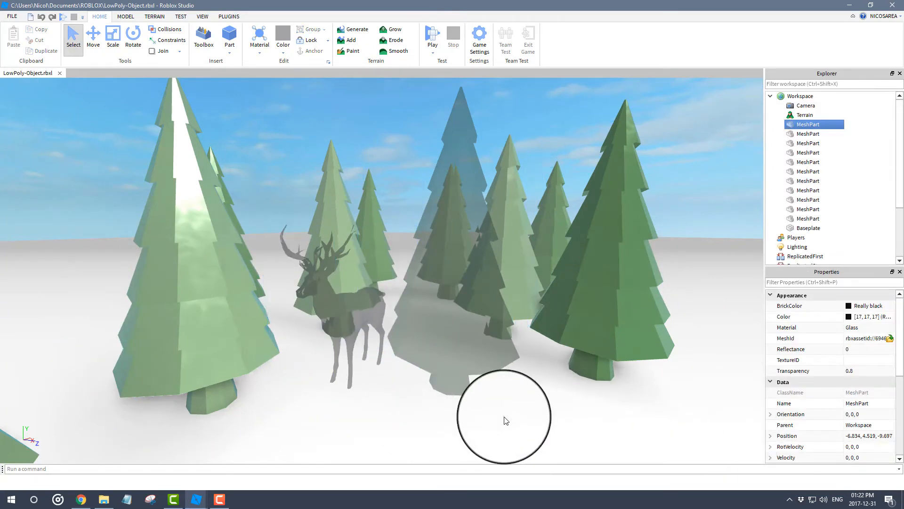
left_click(481, 366)
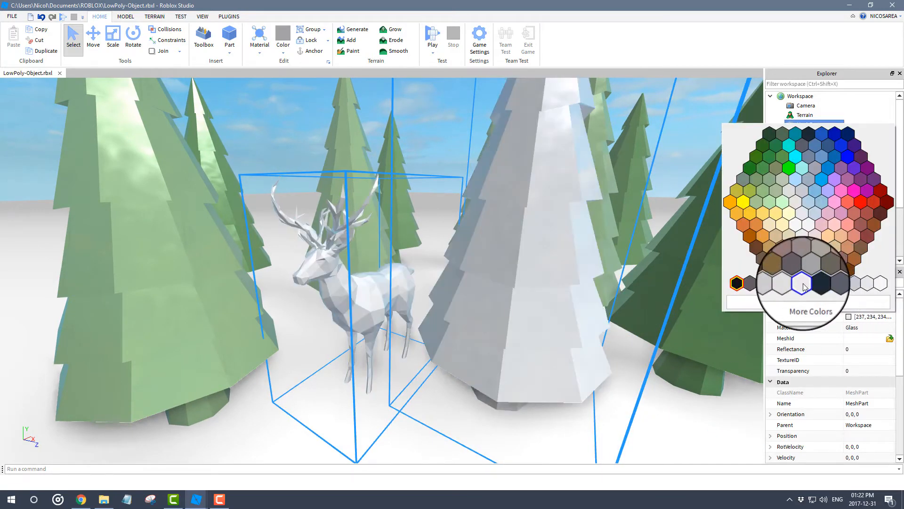
- Set the deer and tree MeshParts' BrickColor to a red swatch
left_click(800, 269)
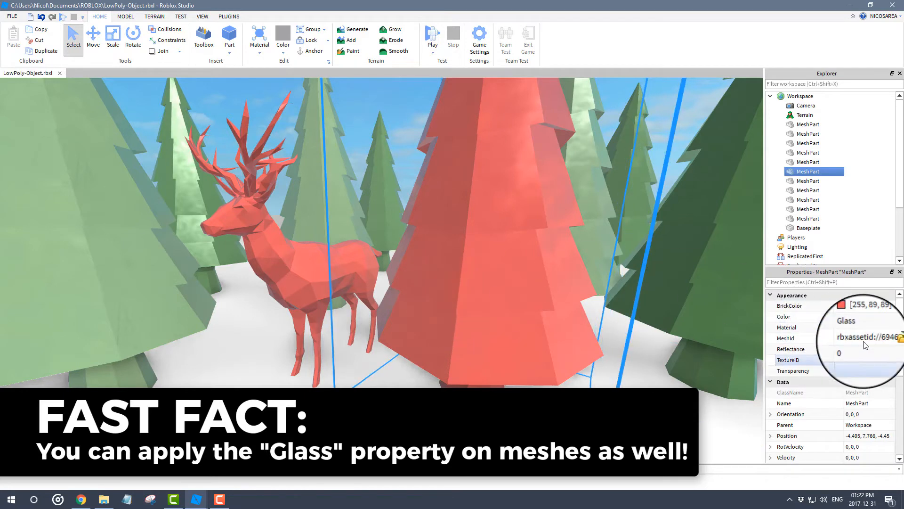
left_click(807, 124)
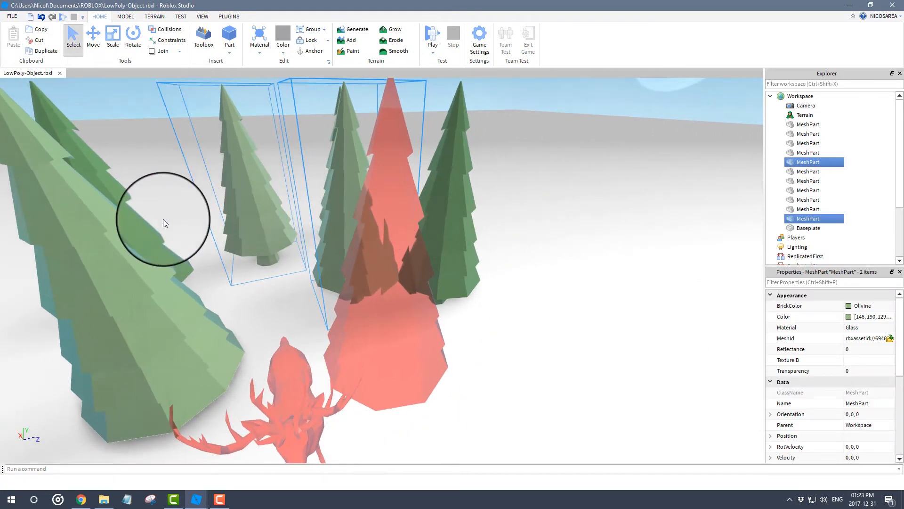
mouse_move(312, 223)
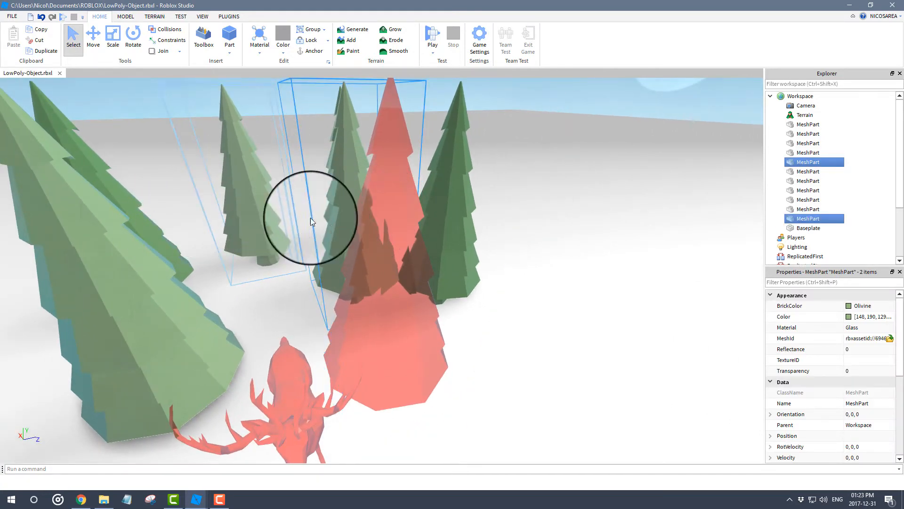
double_click(859, 370)
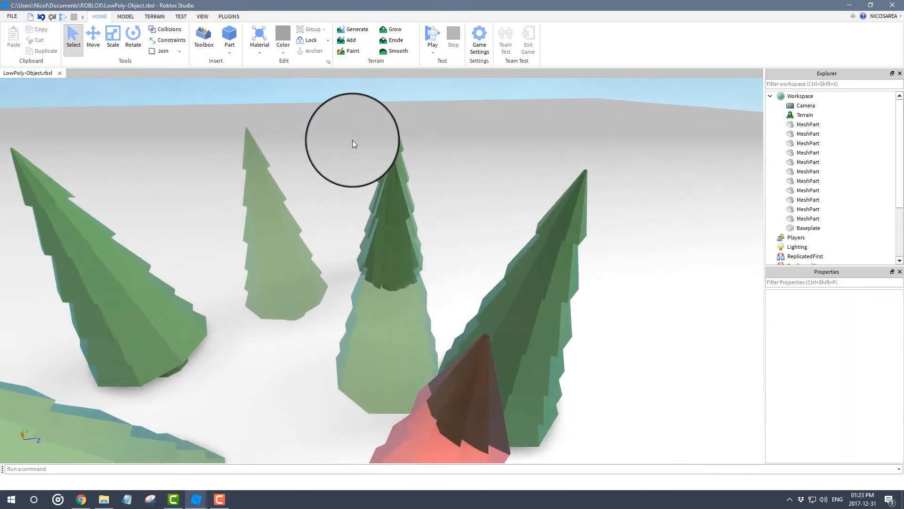
scroll("down", 3)
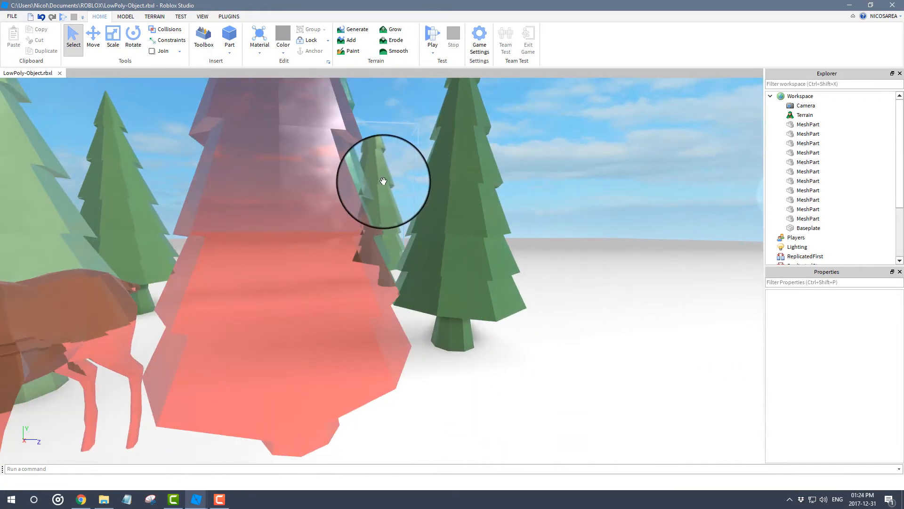
- Select the red glass tree MeshPart and set its Transparency to 0.5
left_click(387, 179)
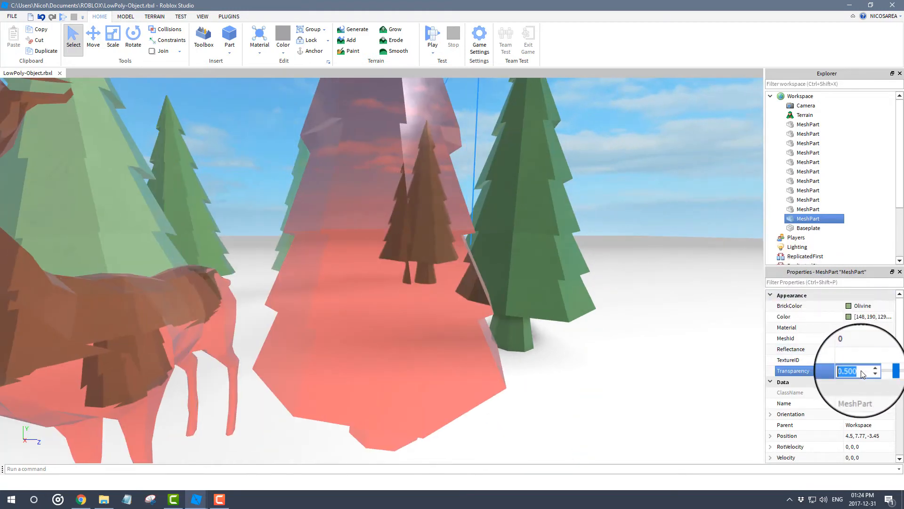
type("0")
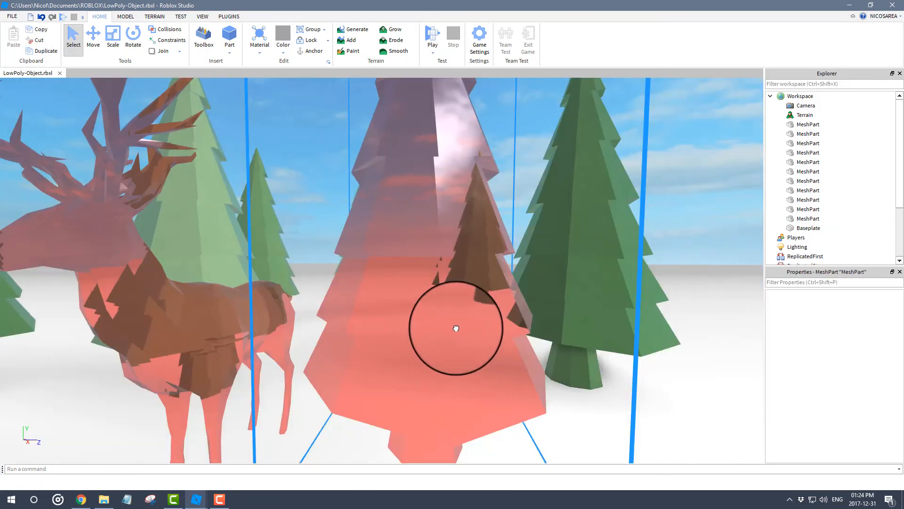
- Change the tree's BrickColor to a pale blue swatch, then select the large tree on the right
left_click(283, 41)
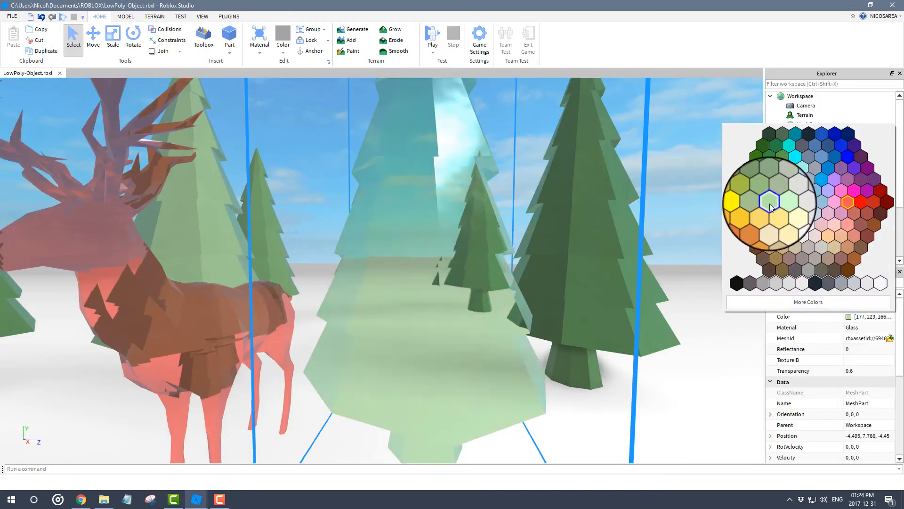
left_click(819, 214)
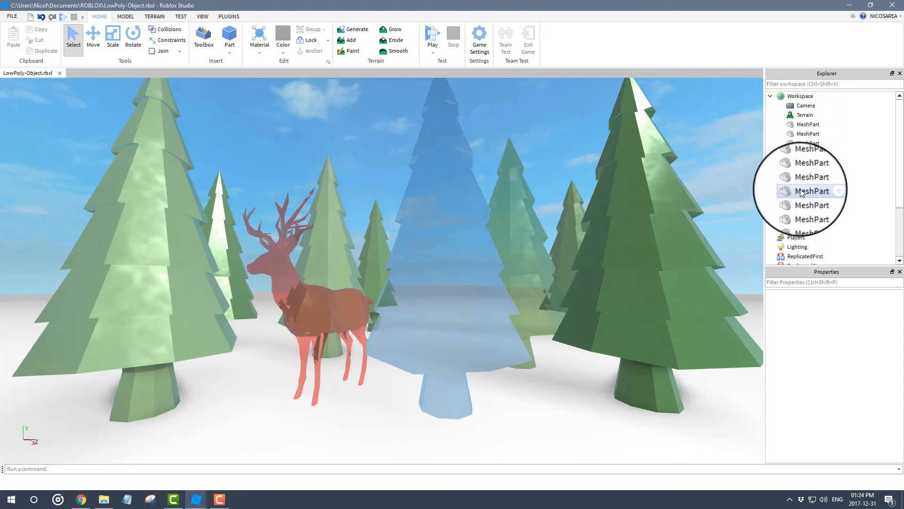
left_click(621, 225)
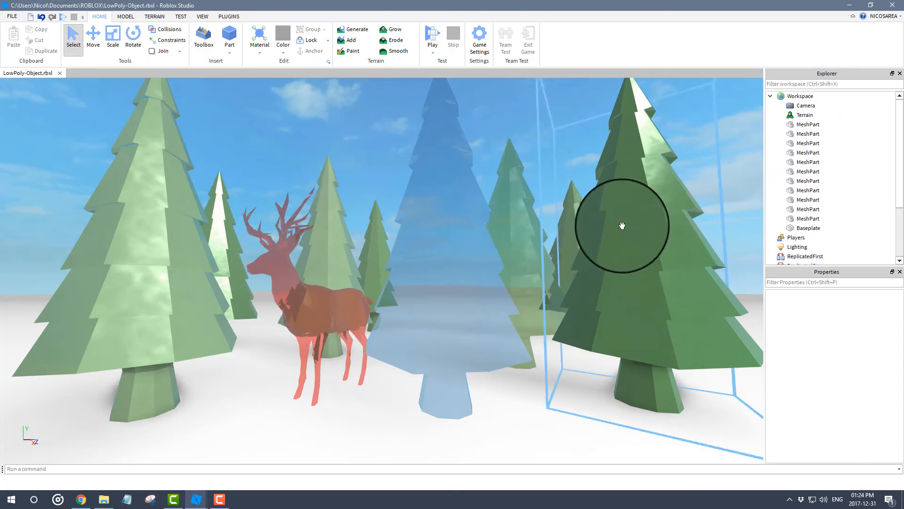